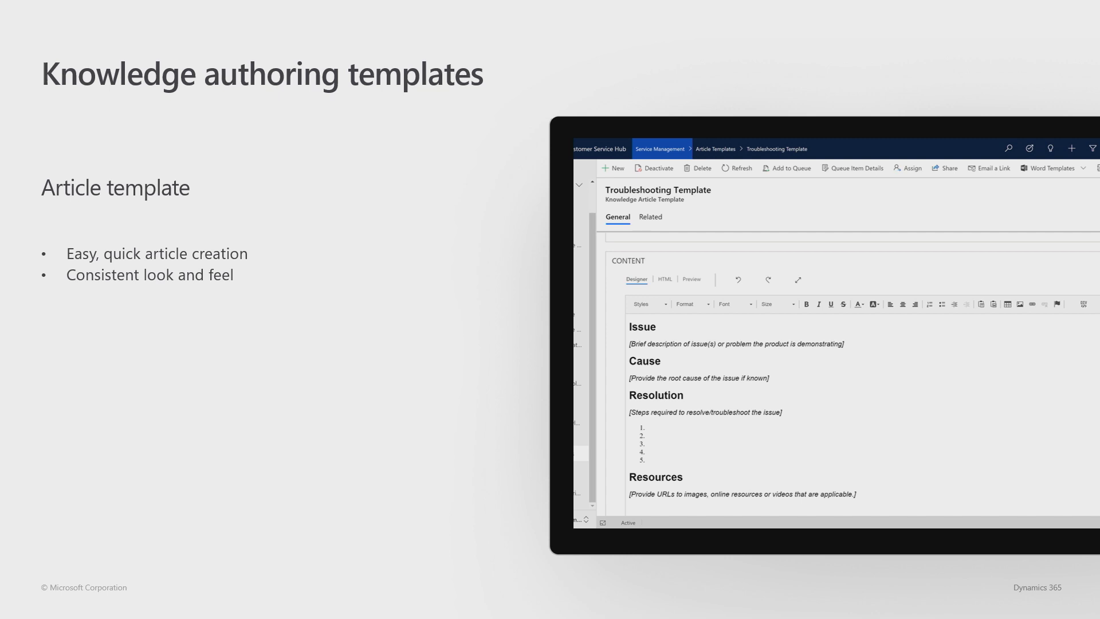
# Advance past the article templates and inline image editing slides to the knowledge search comparison.
pyautogui.press('right')
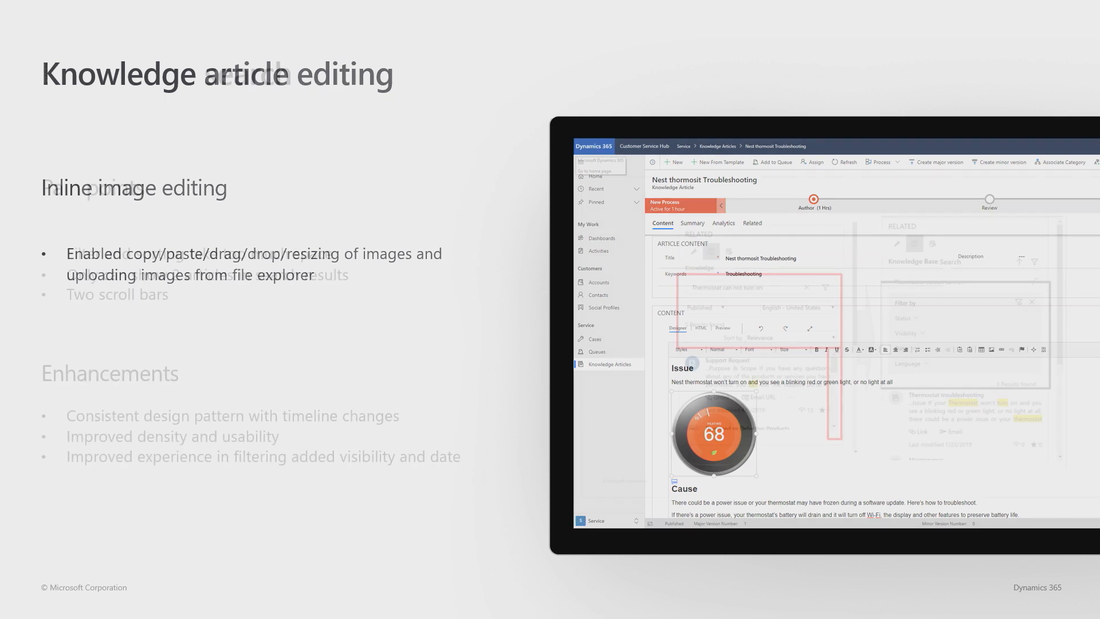
pyautogui.press('right')
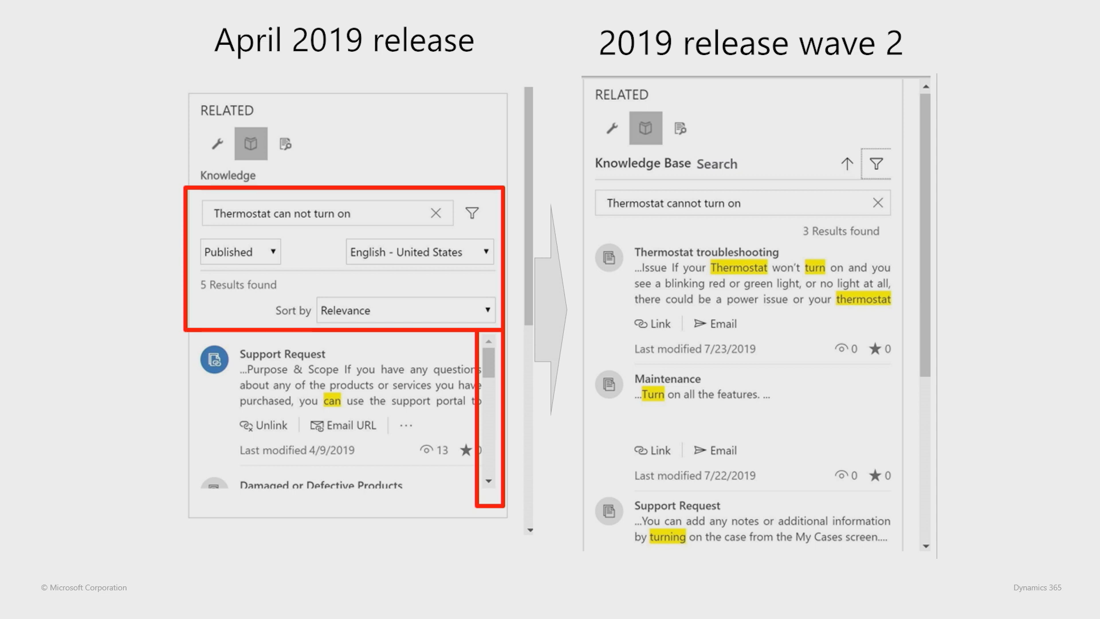
# Move from the April 2019 vs wave 2 knowledge search slide into the live insurance renewal case demo.
pyautogui.click(875, 163)
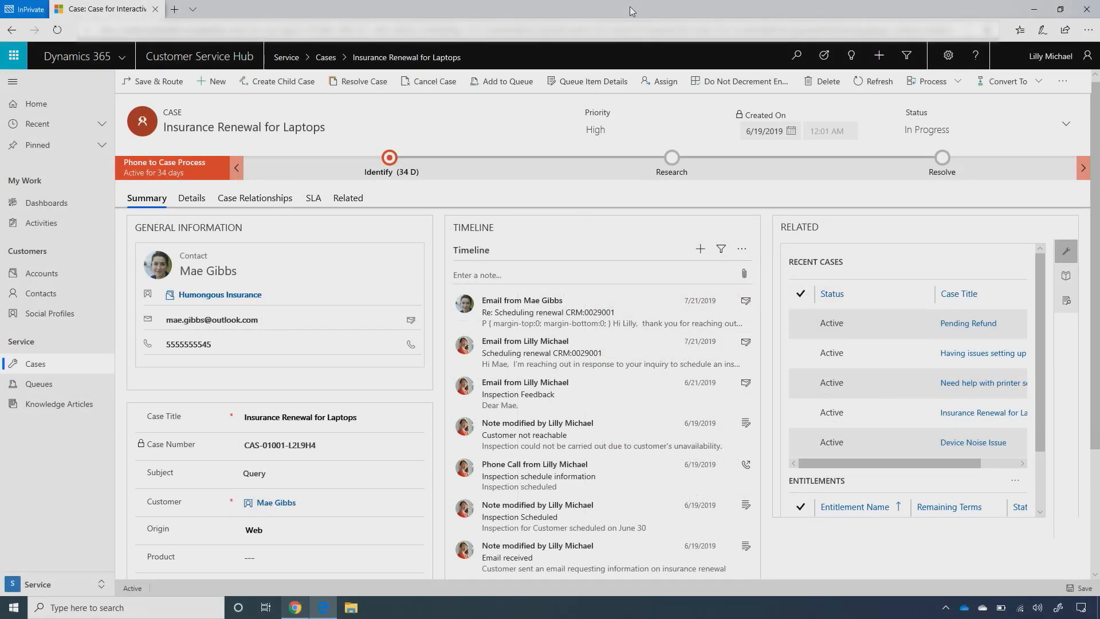
pyautogui.moveTo(690, 262)
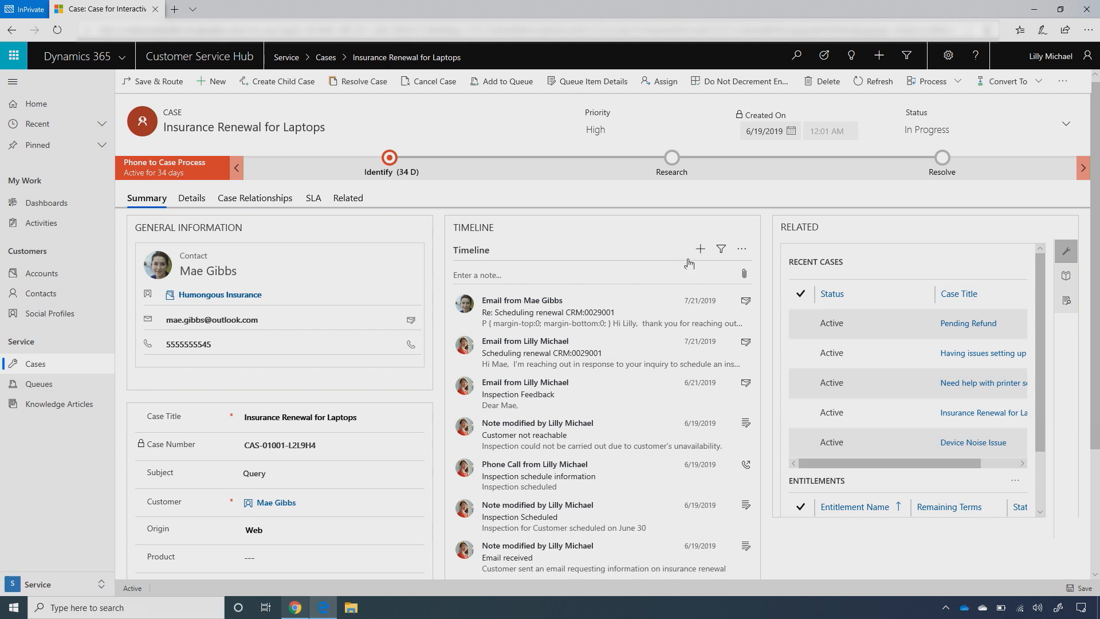
pyautogui.moveTo(613, 204)
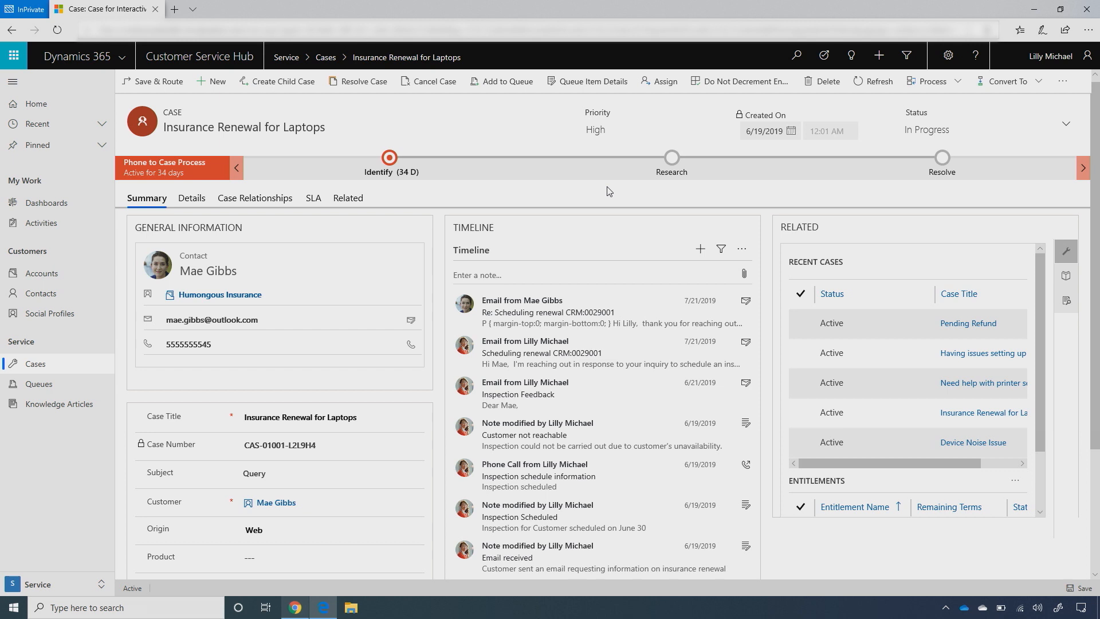
pyautogui.moveTo(640, 354)
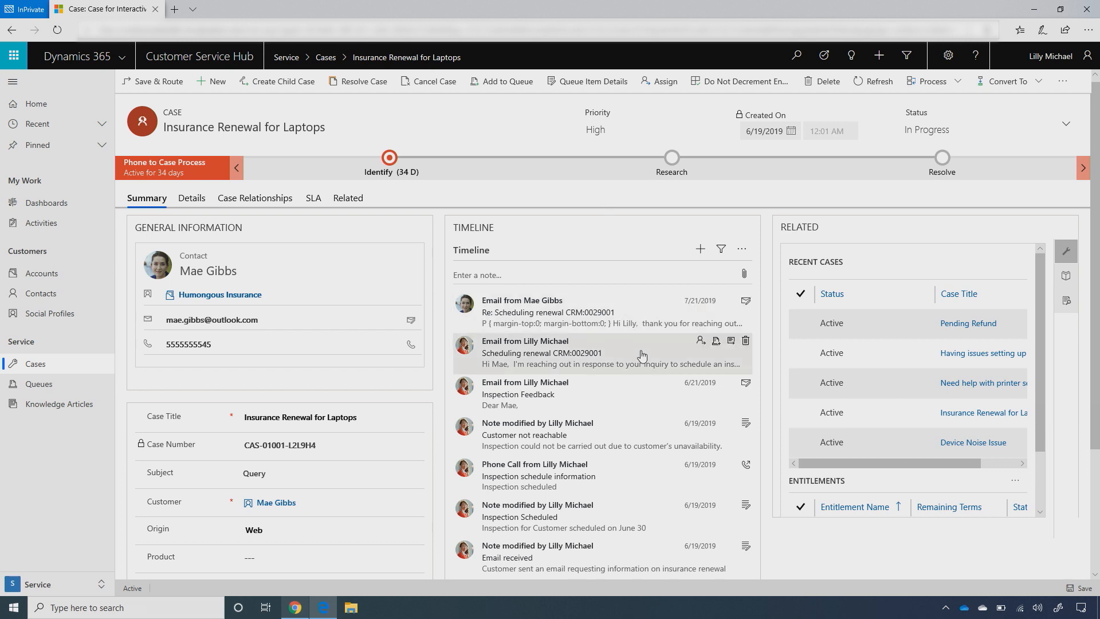
pyautogui.moveTo(699, 343)
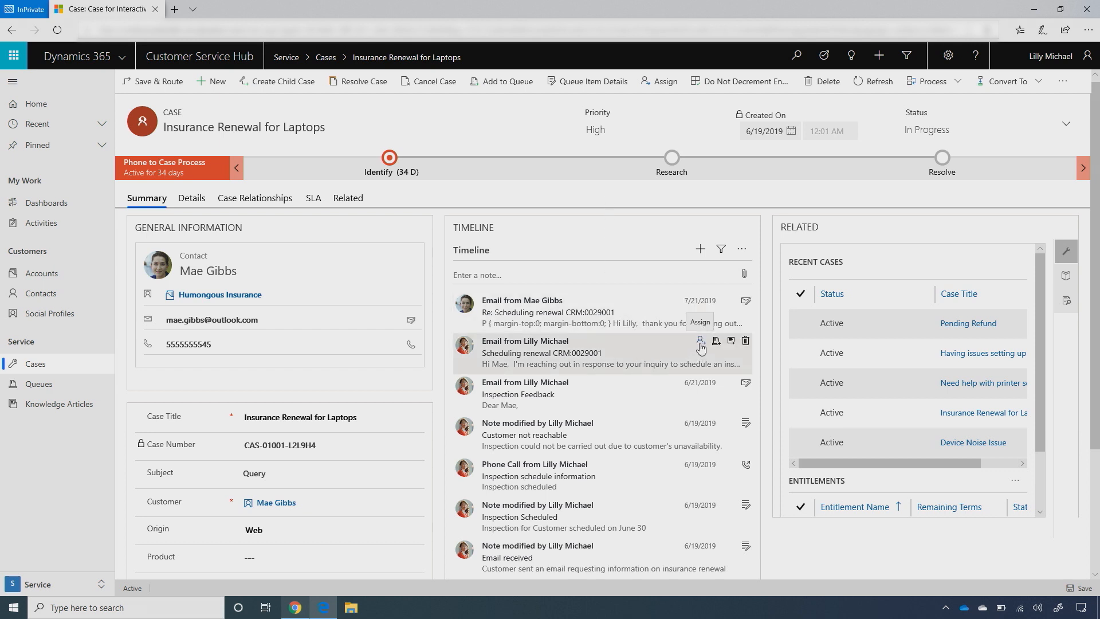